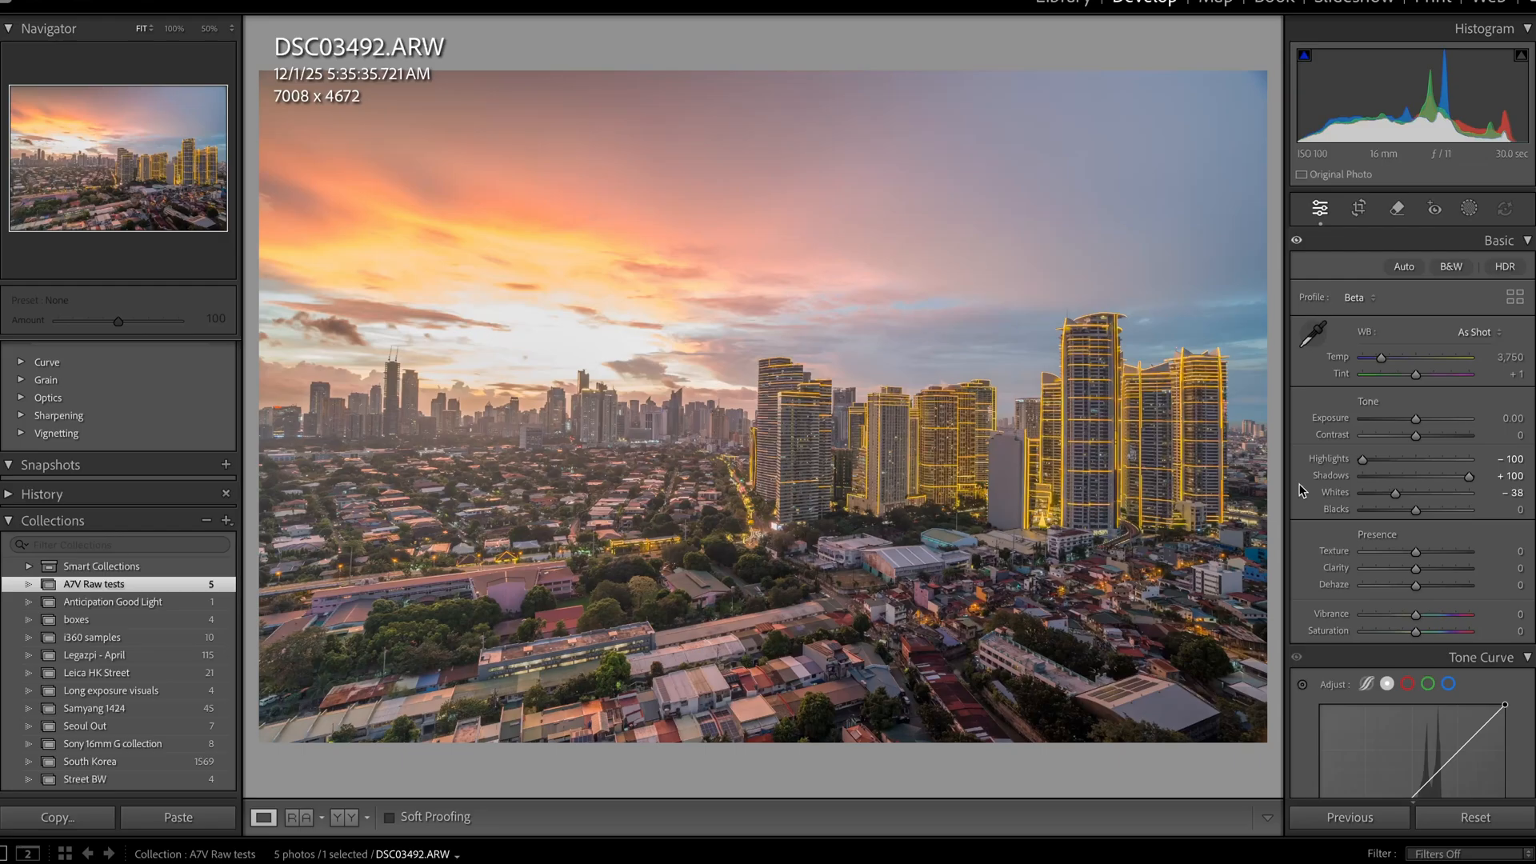
Step: Lower the Shadows slider from +100 to about +44
drag(1482, 475, 1450, 476)
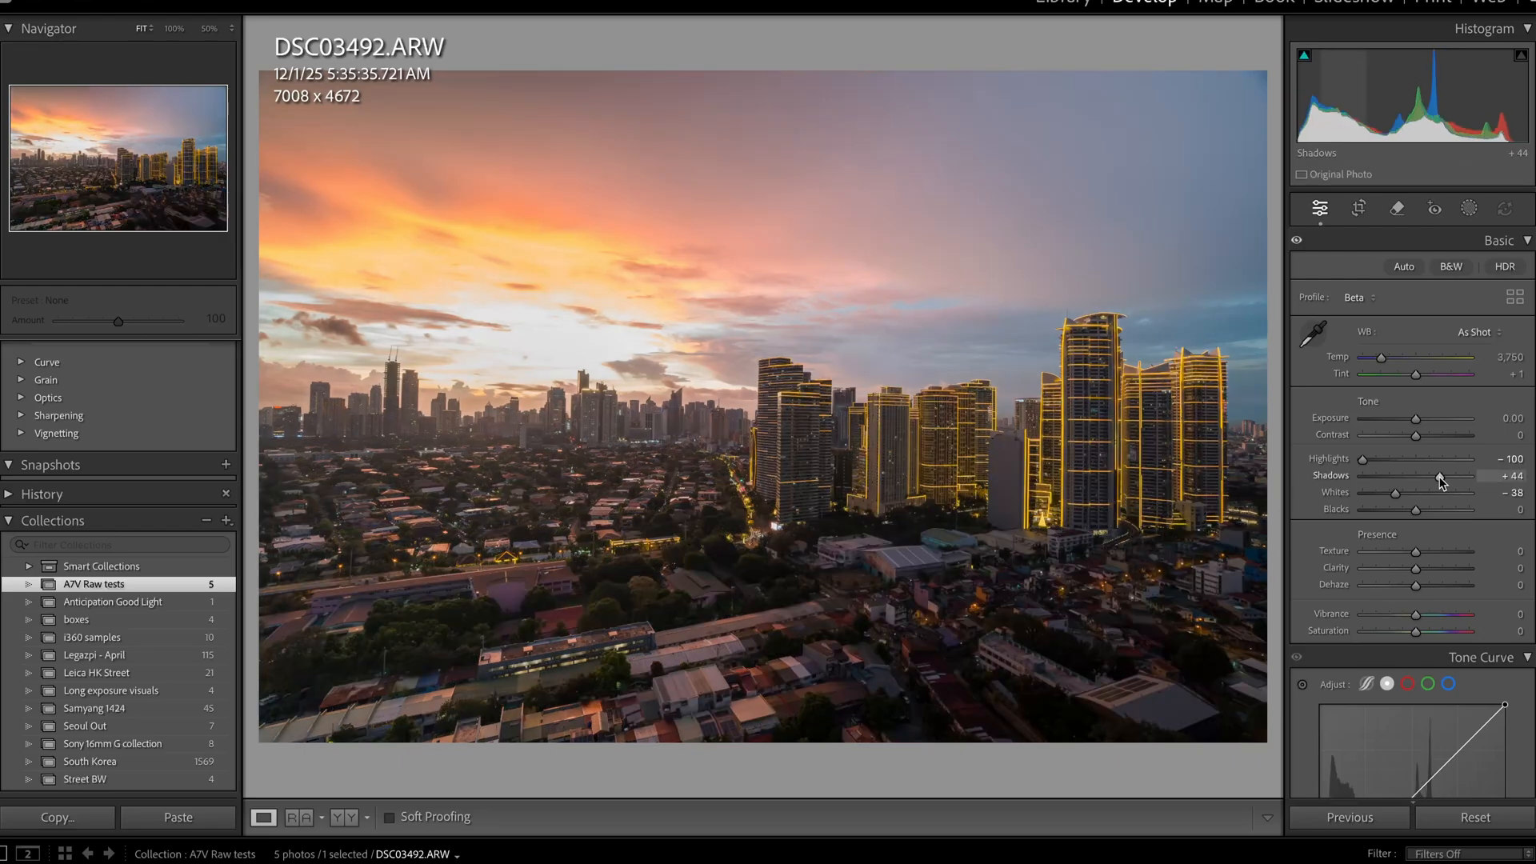
drag(1432, 475, 1437, 475)
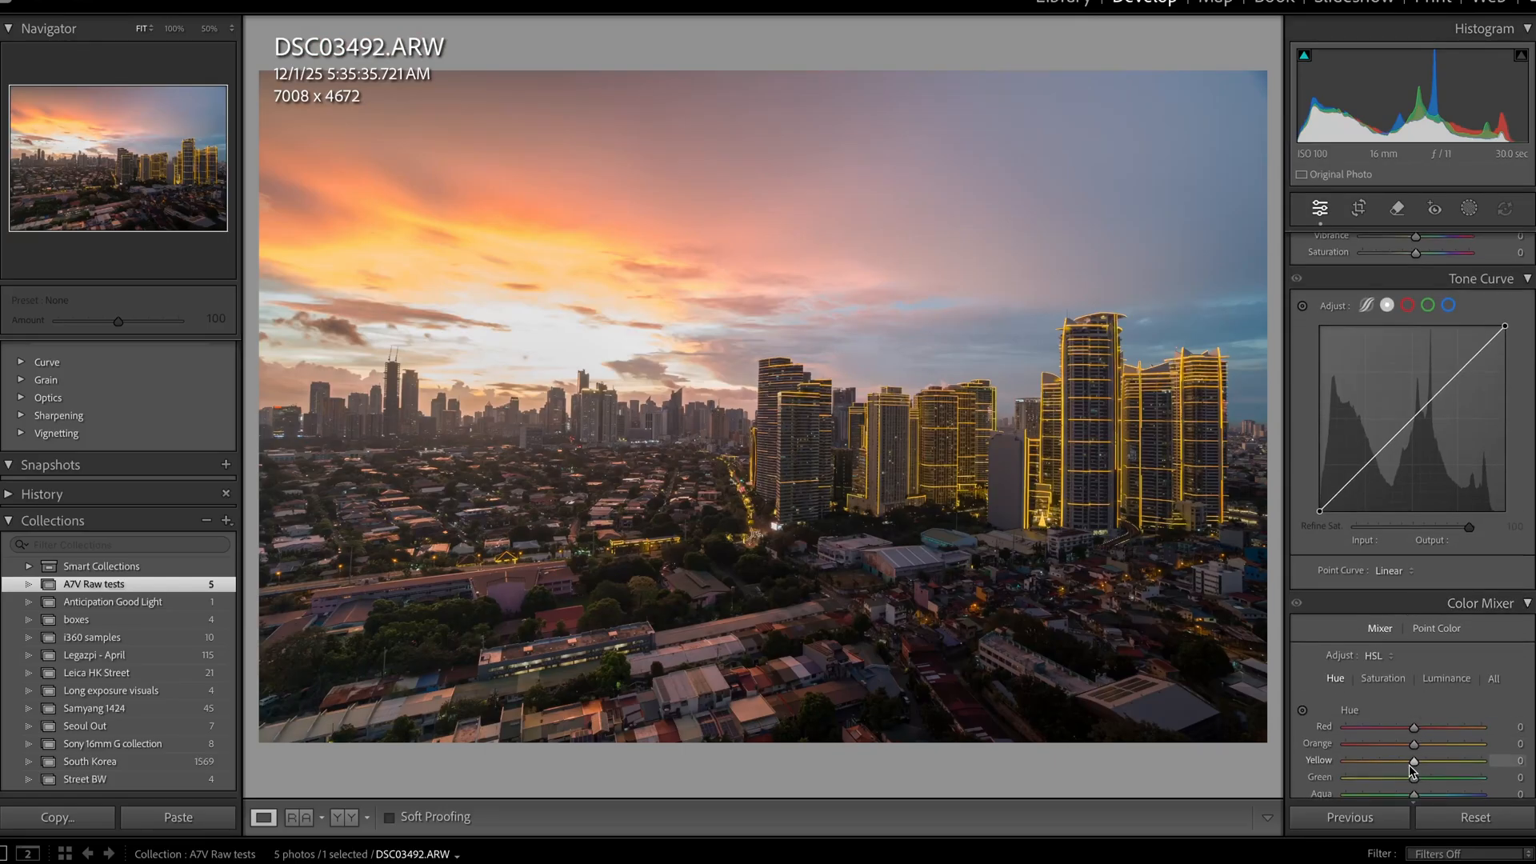
mouse_move(1414, 767)
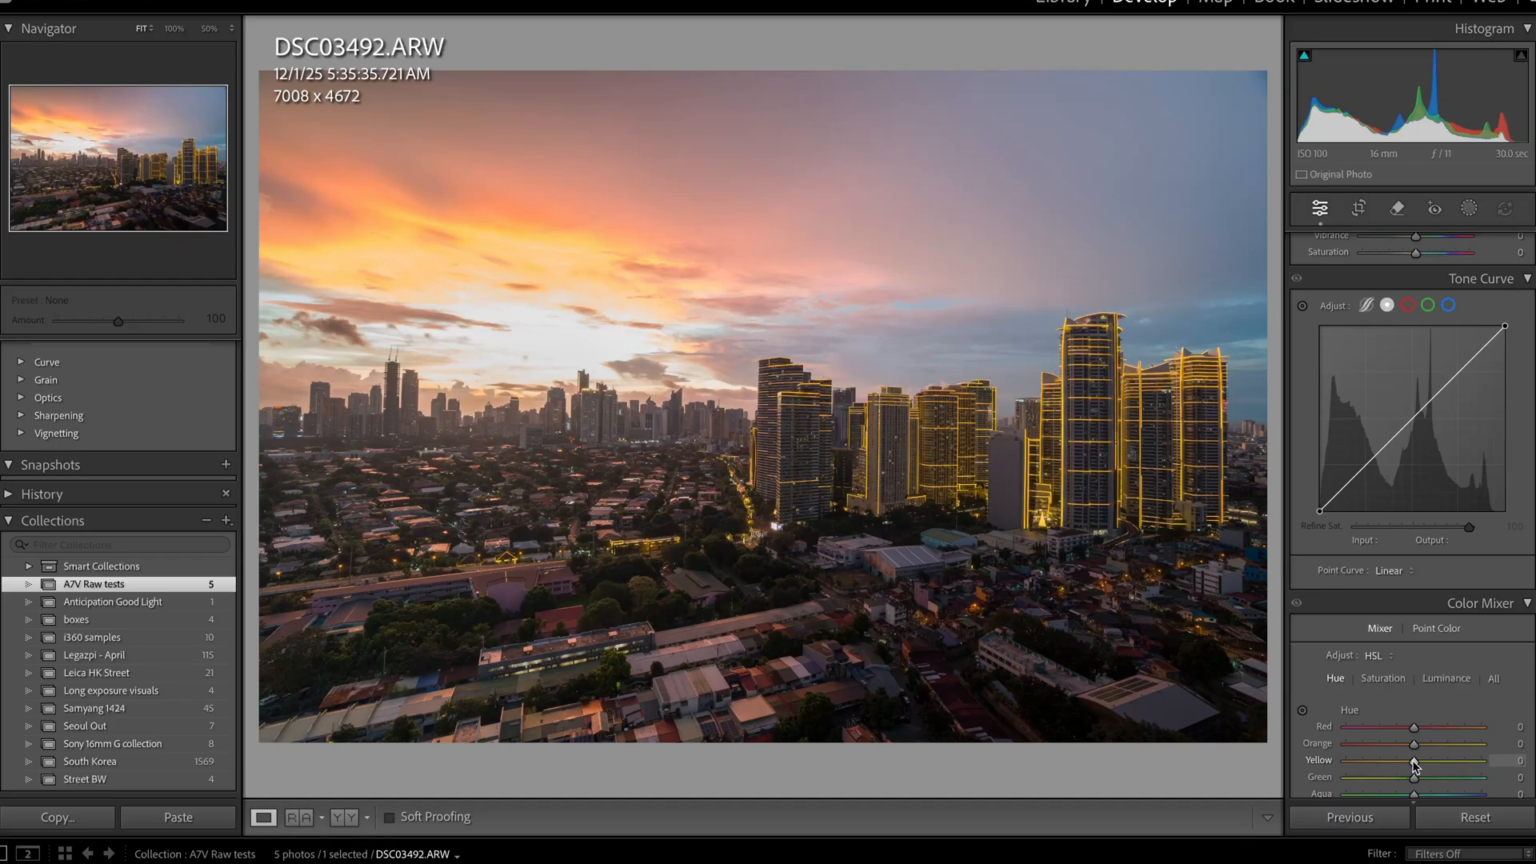
Step: Drag the Yellow hue slider in HSL Hue to warm the building lights
drag(1441, 760, 1384, 760)
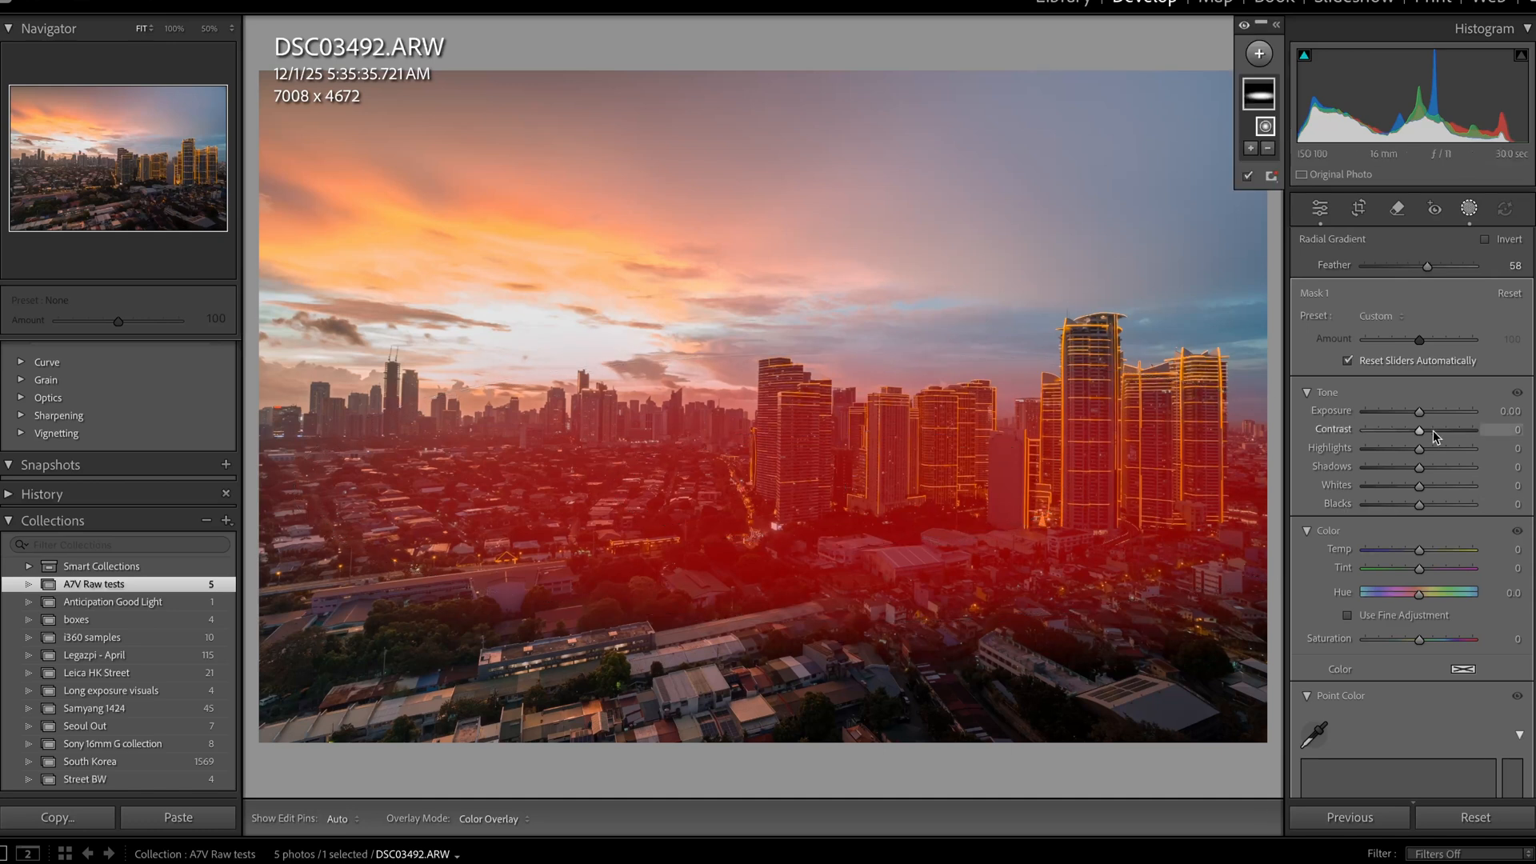
Step: Raise the radial mask's Exposure, then ease it back to about +0.68
drag(1421, 410, 1460, 411)
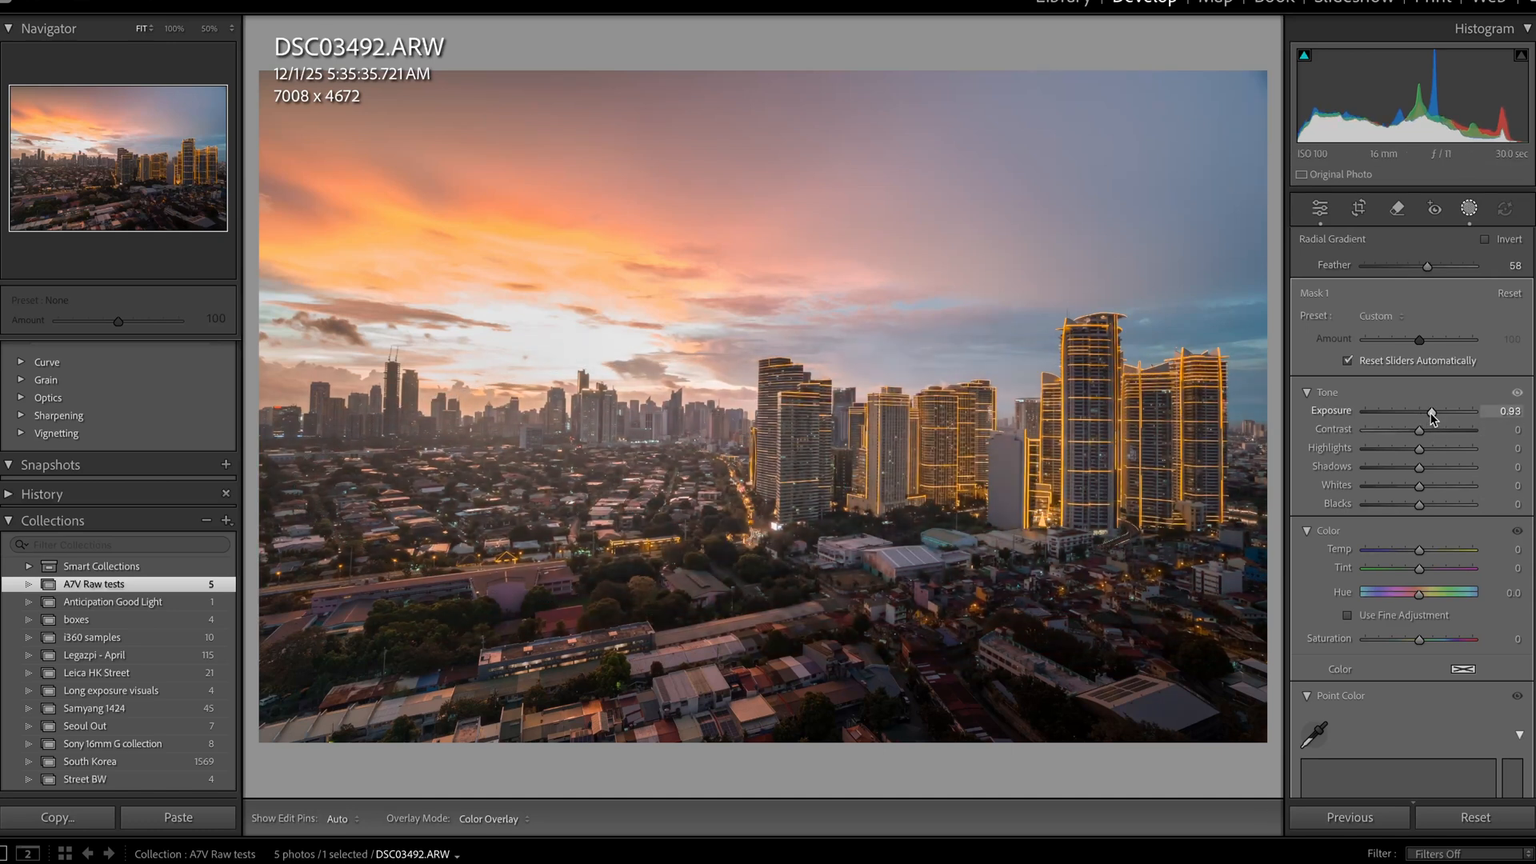
drag(1458, 412, 1427, 412)
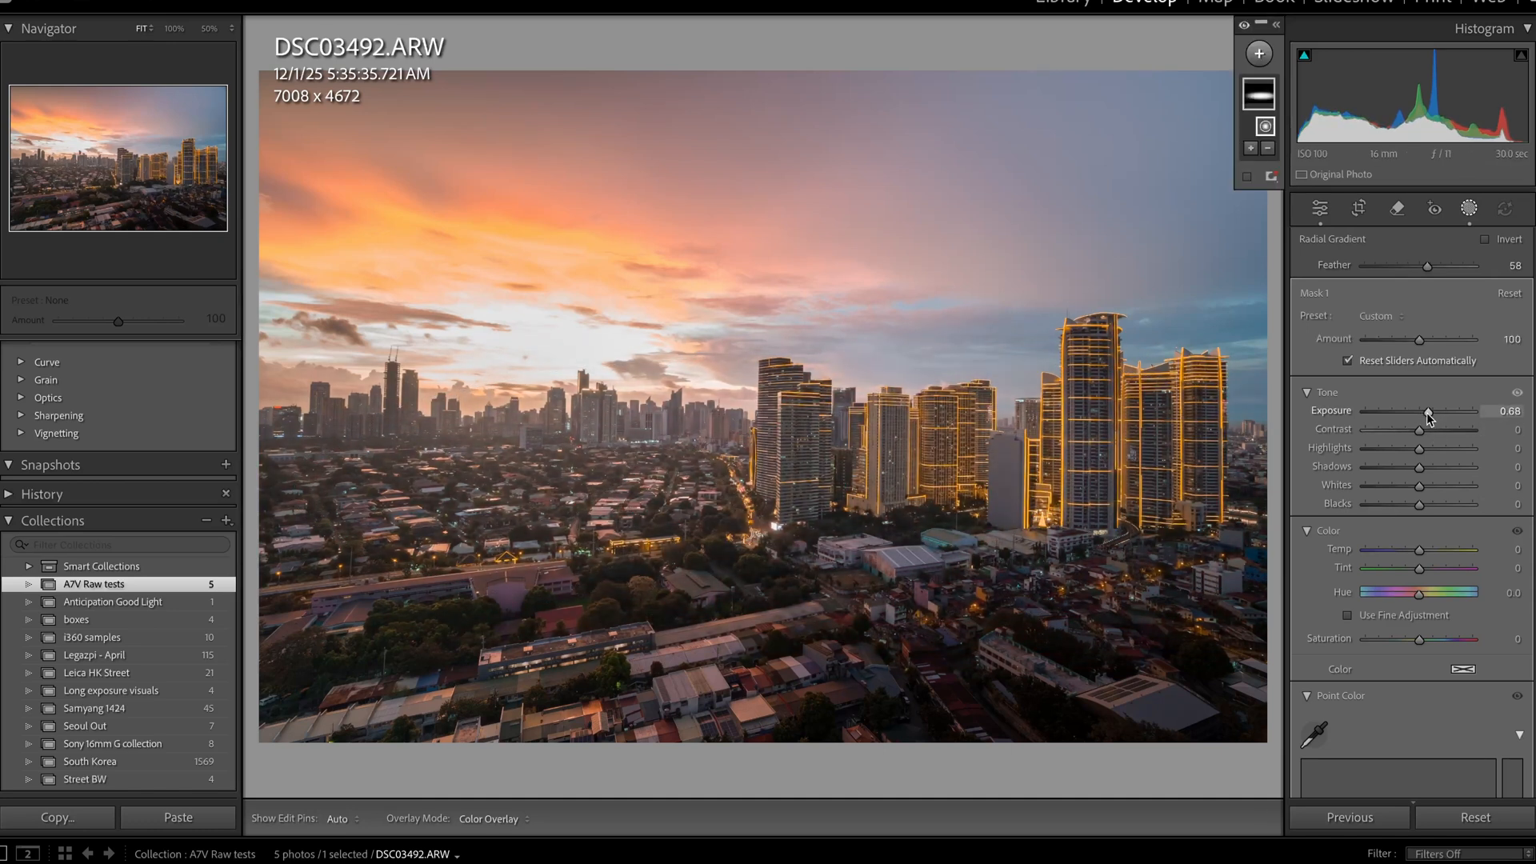